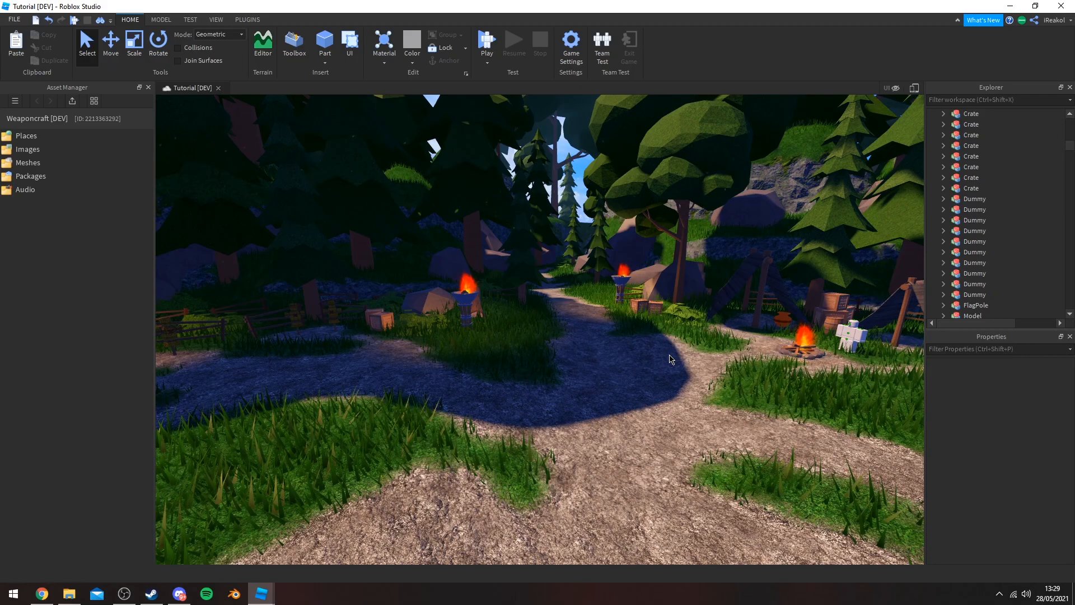
{"action": "mouse_move", "coordinate": [600, 331]}
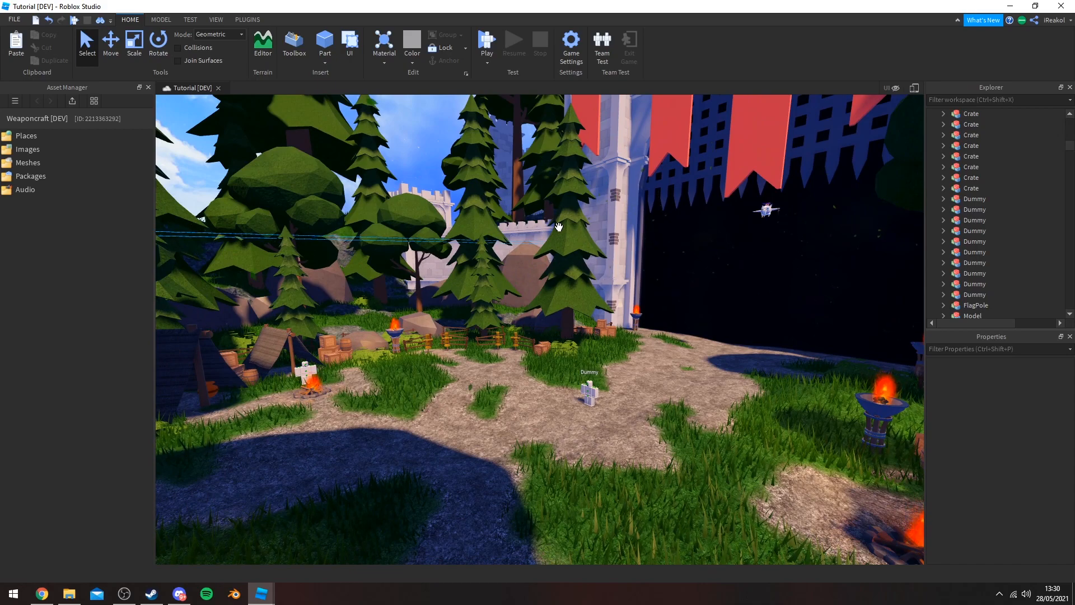
{"action": "left_click", "coordinate": [486, 41]}
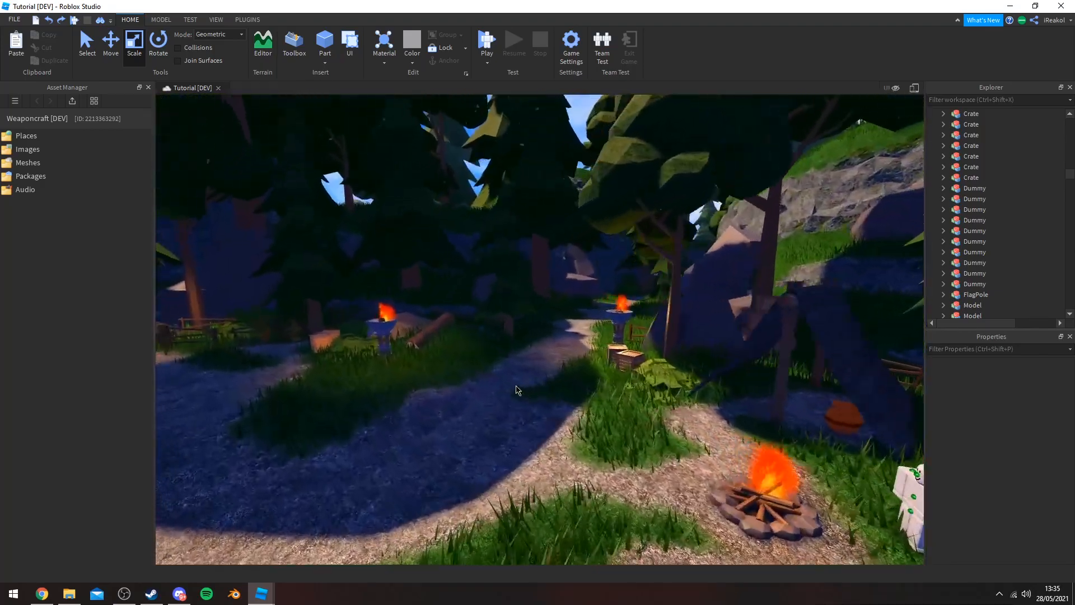
- Show the Play, Play Here and Run playtest options from the Play dropdown
{"action": "left_click", "coordinate": [487, 51]}
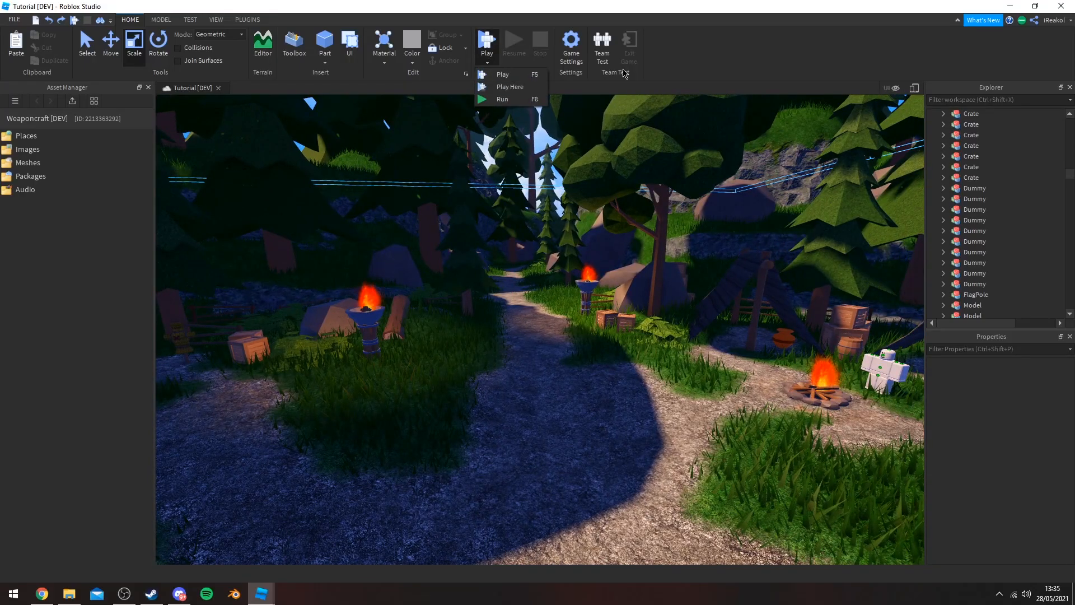